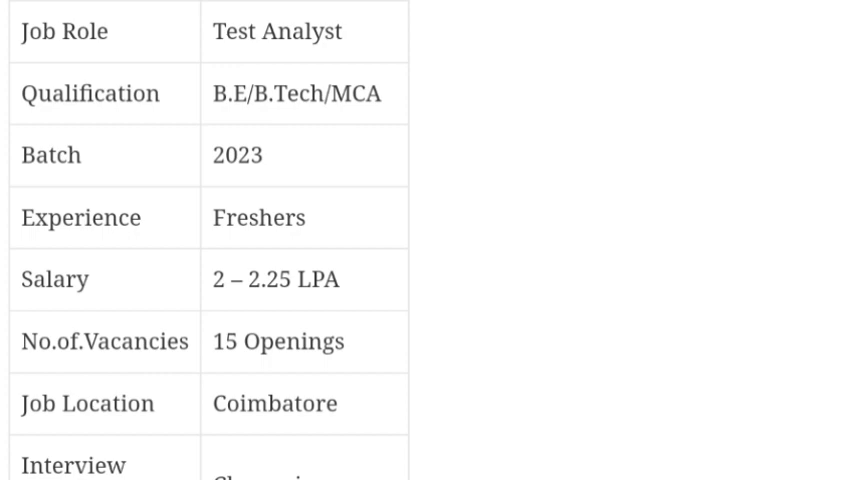
scroll("down", 3)
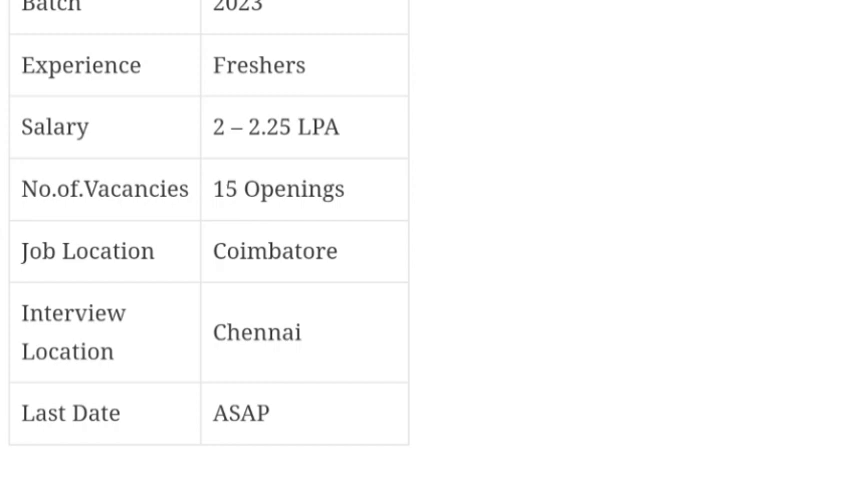